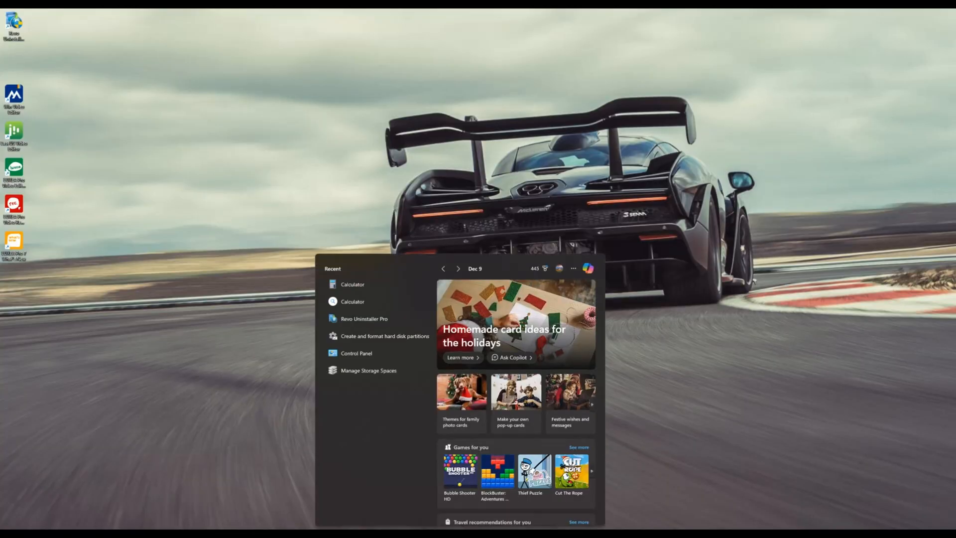
Search the Start menu for 'disk'.
type("disk")
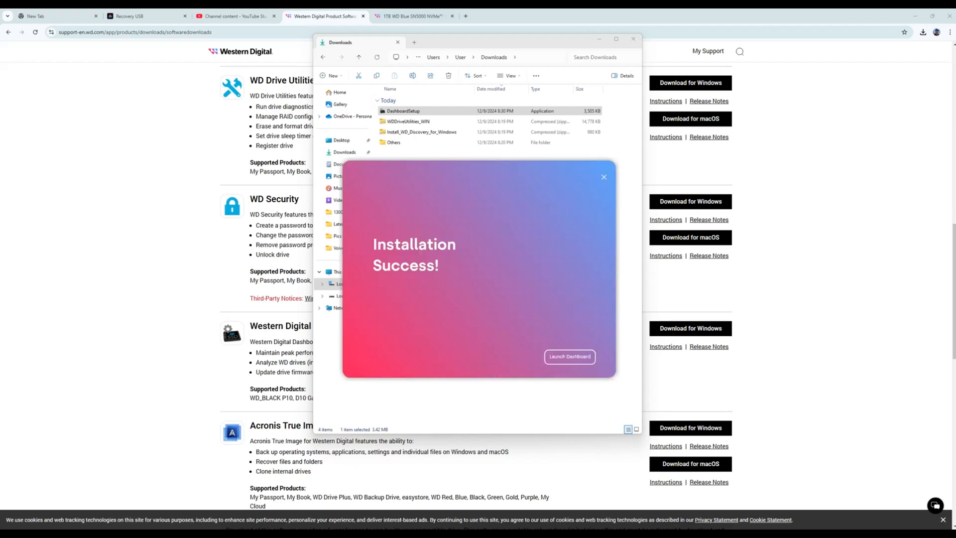
Launch WD Dashboard and show the Tools page for the WD Blue SN5000.
left_click(568, 356)
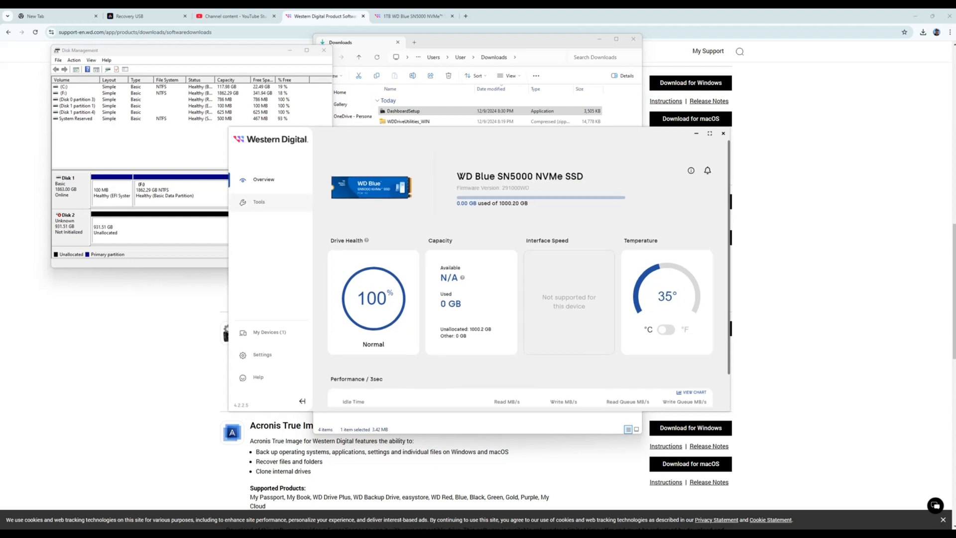
left_click(259, 202)
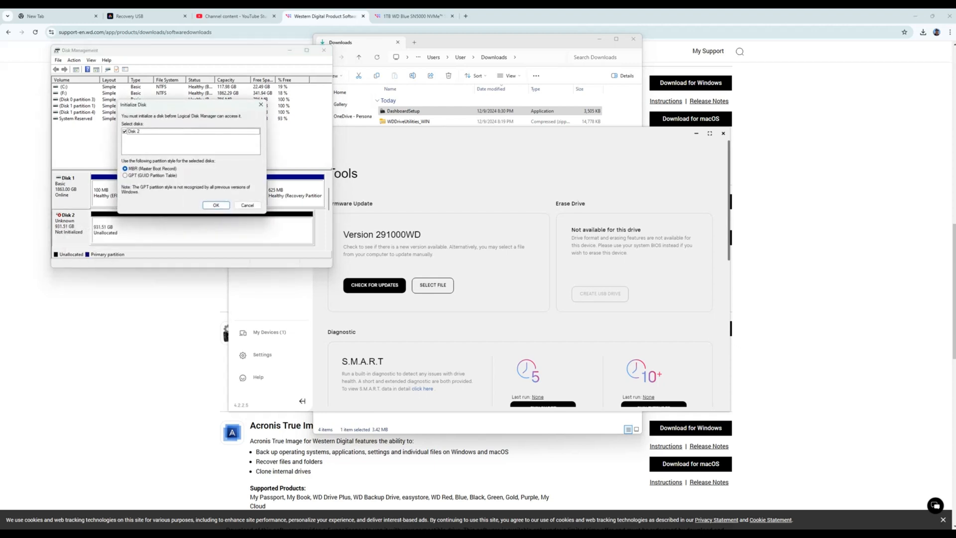
Initialize Disk 2 and create a full-size NTFS simple volume on its unallocated space.
left_click(215, 204)
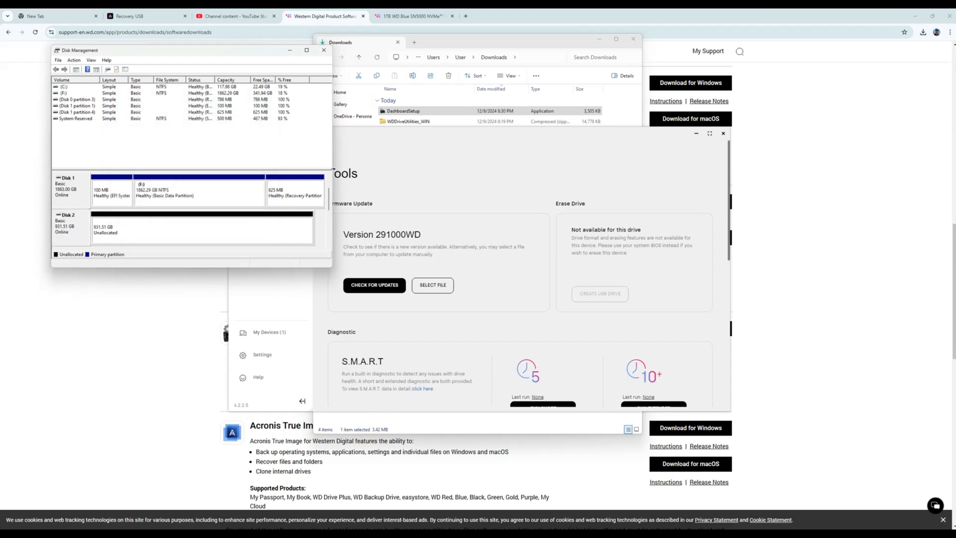
right_click(183, 229)
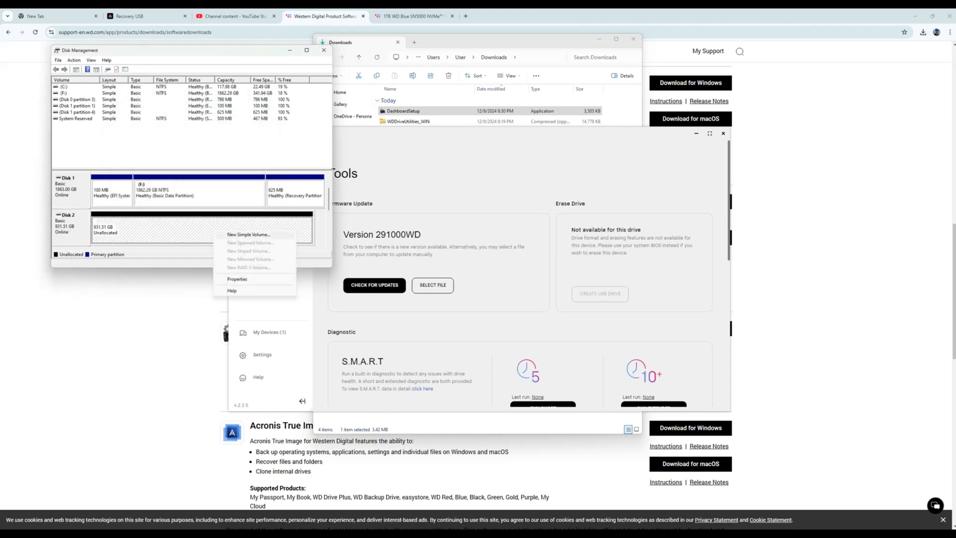
left_click(248, 234)
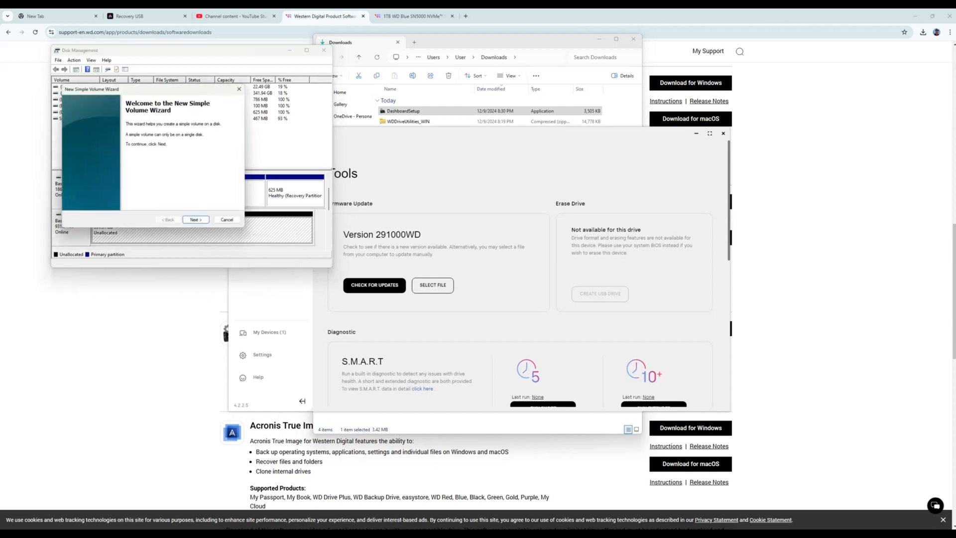
left_click(196, 220)
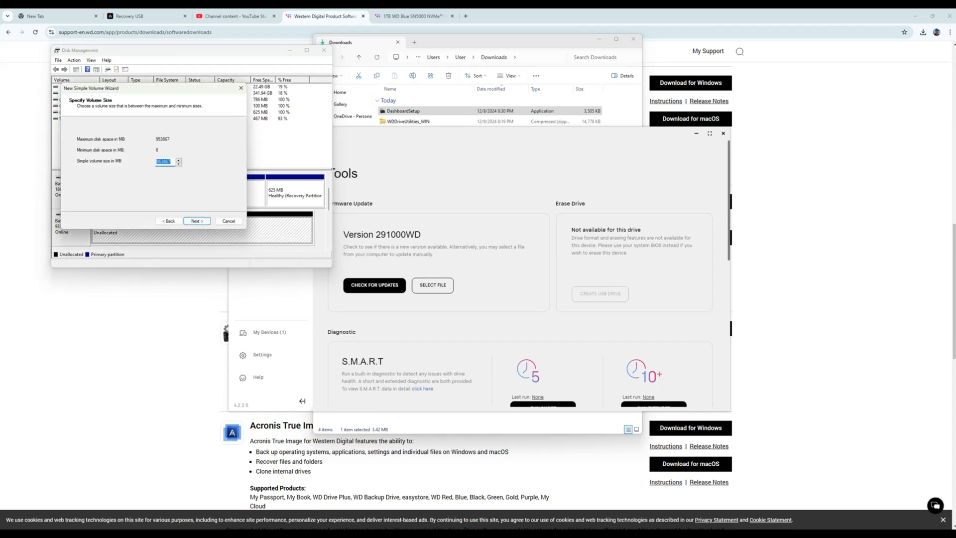
left_click(196, 220)
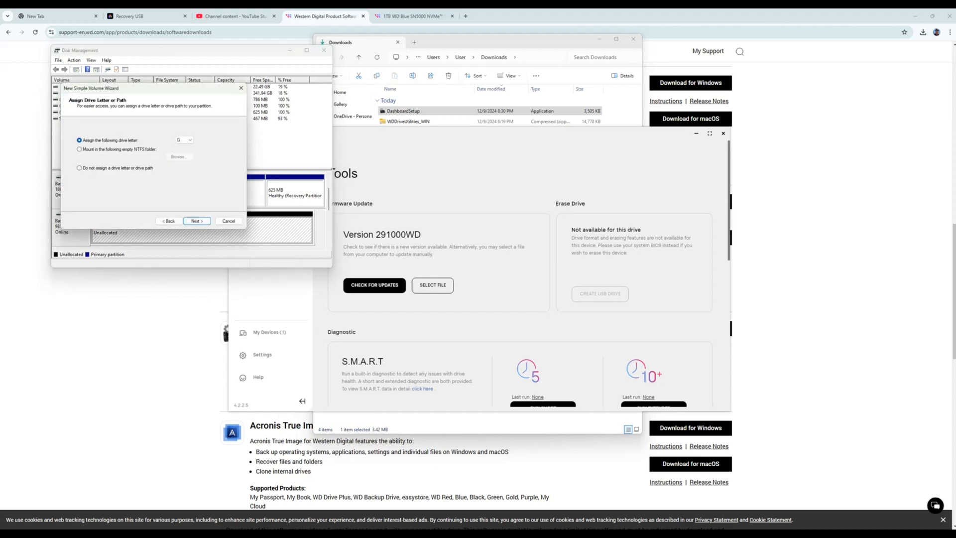
left_click(184, 139)
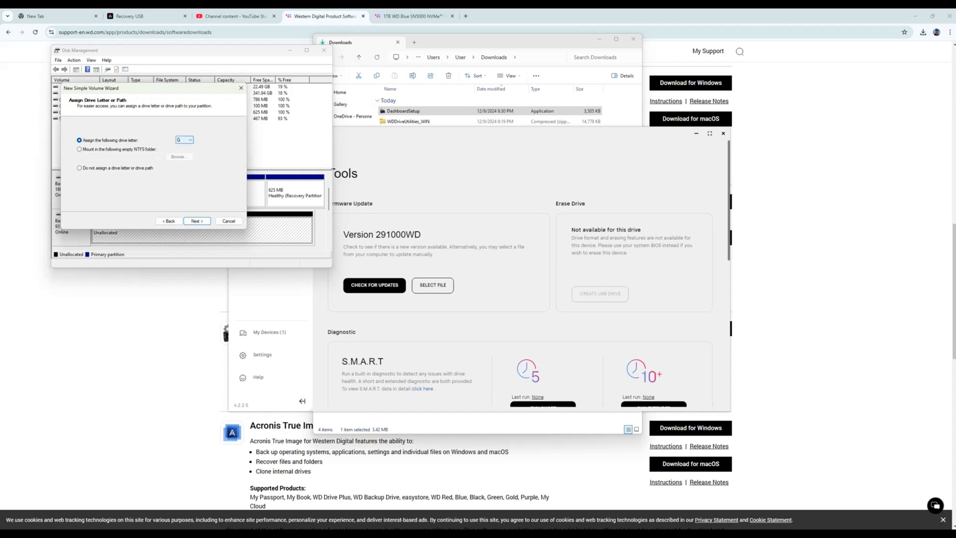
left_click(196, 220)
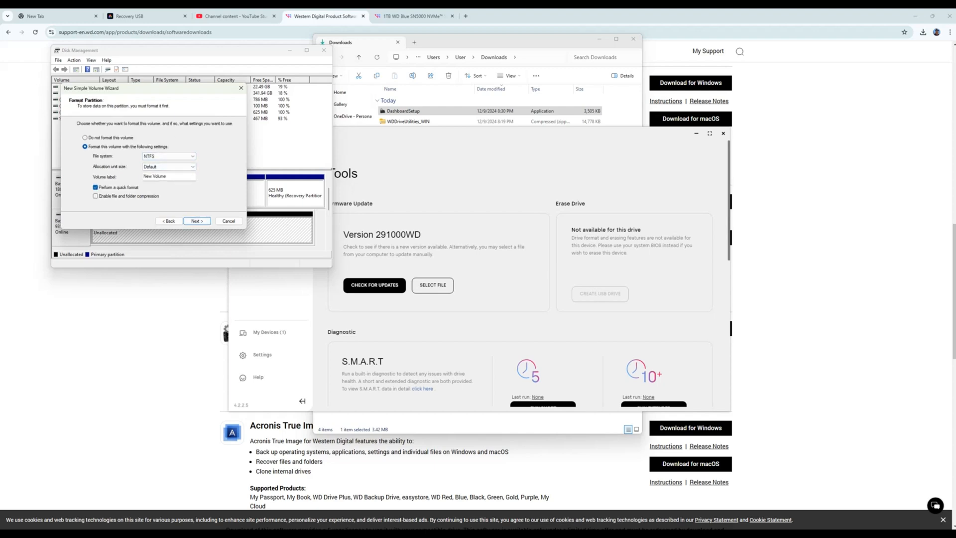
left_click(197, 220)
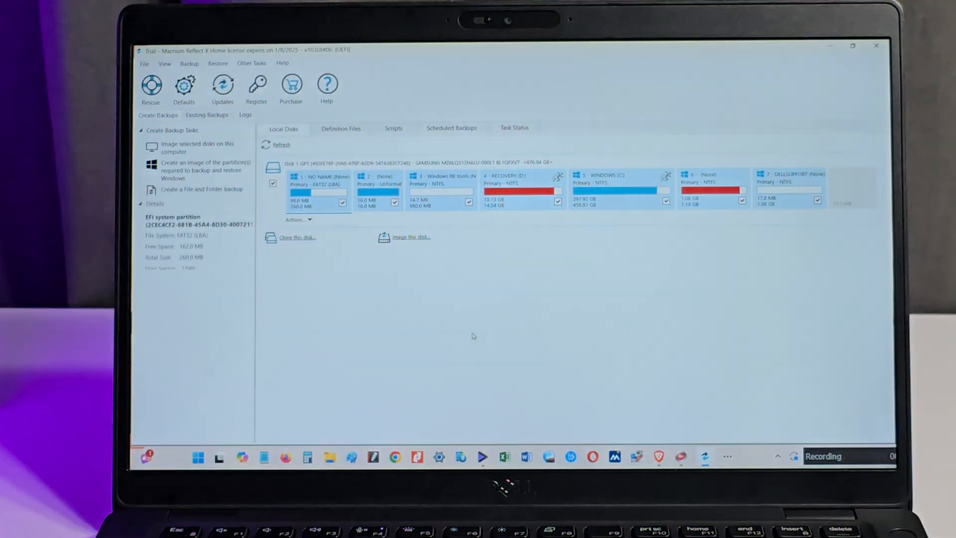
Refresh so the 931.51 GB disk appears, then start cloning Disk 1.
left_click(281, 145)
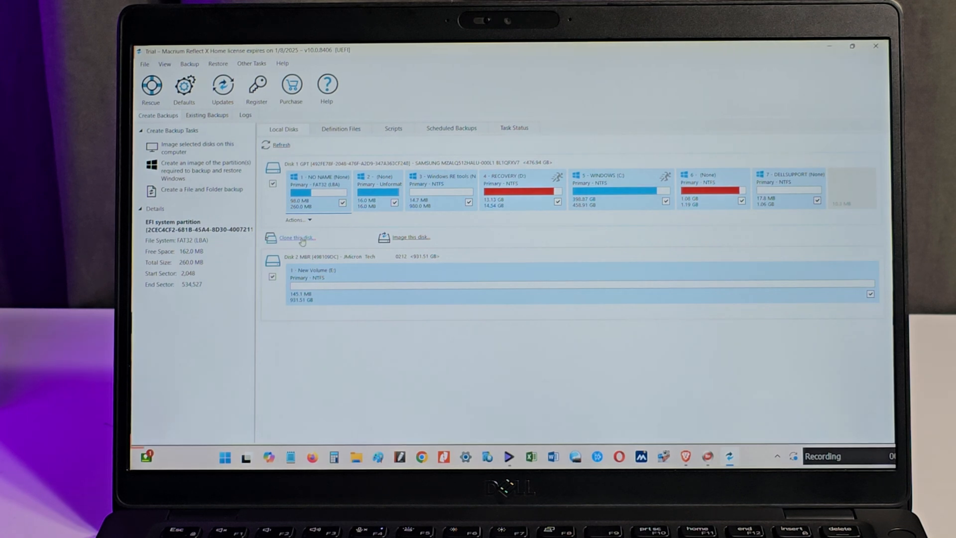
left_click(296, 237)
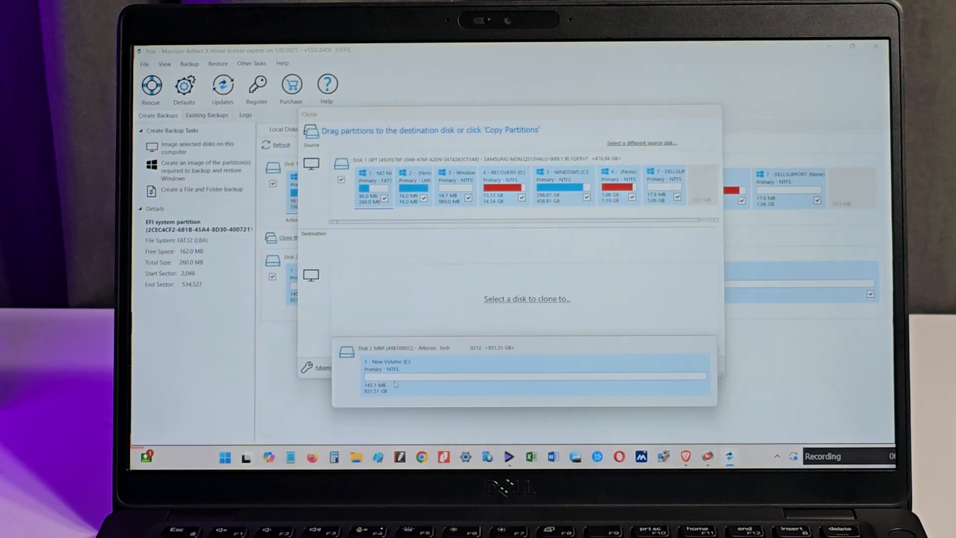
Pick Disk 2 as destination and copy all seven partitions, then review the layout.
left_click(527, 376)
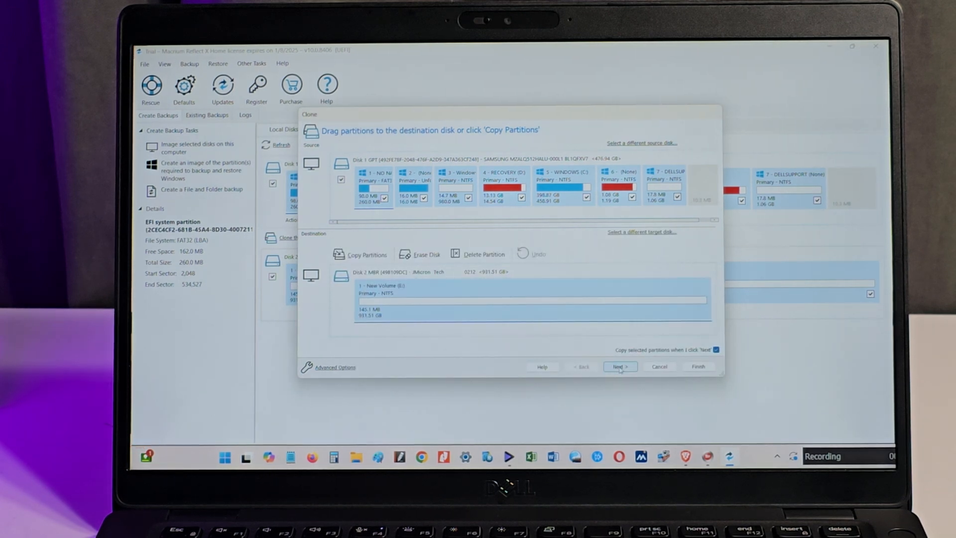
left_click(619, 367)
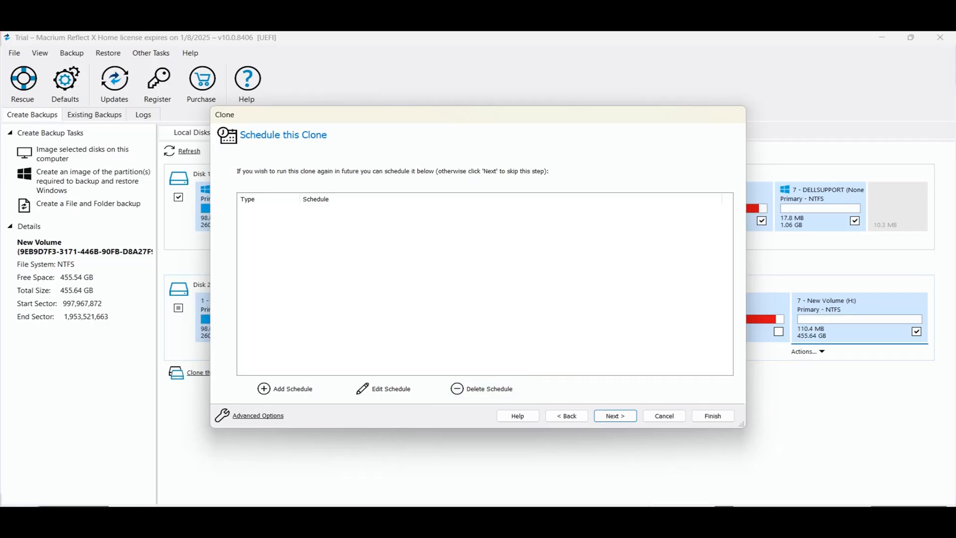
left_click(565, 415)
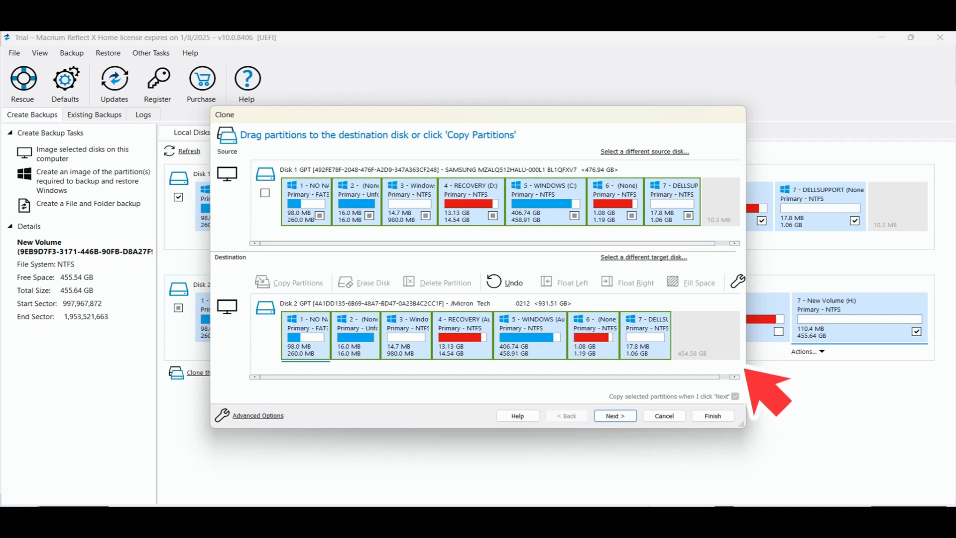
mouse_move(784, 406)
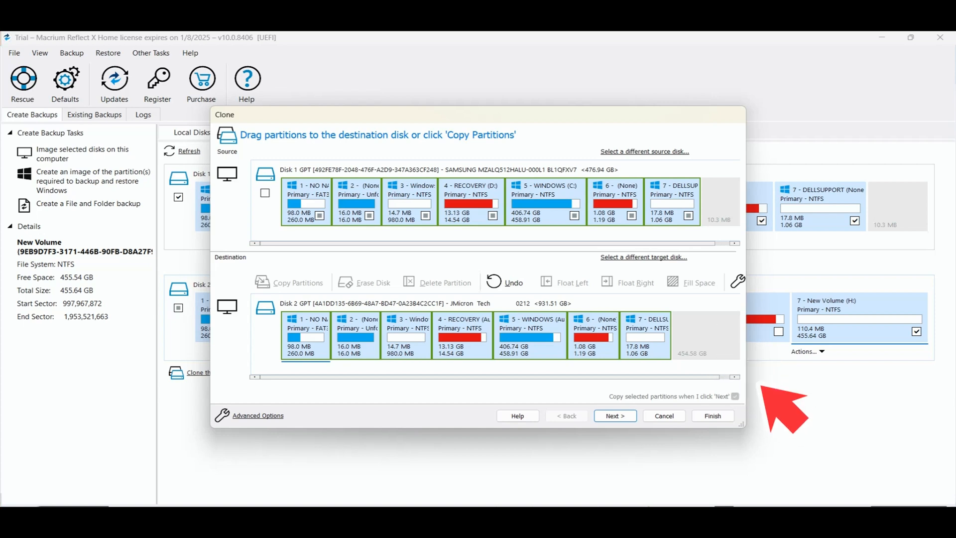
mouse_move(787, 415)
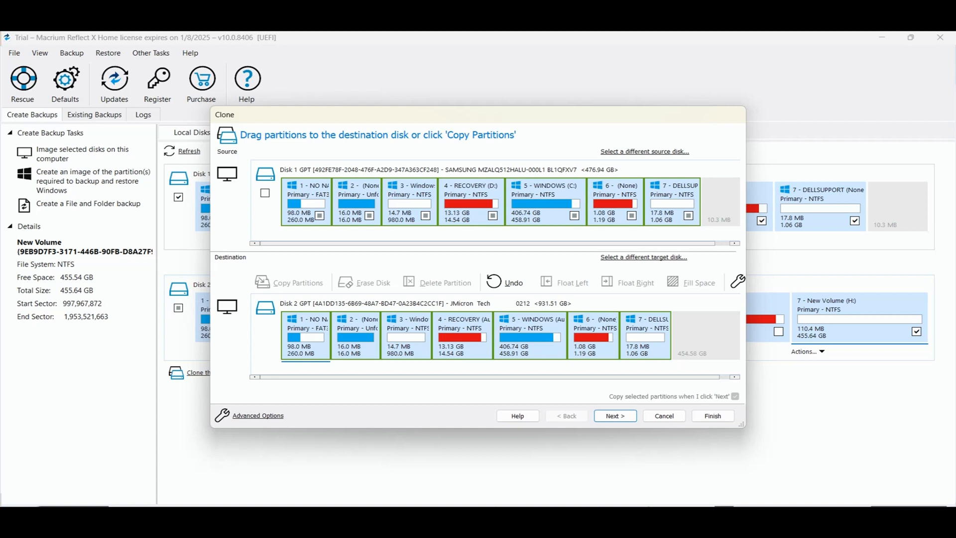
Float partitions 7 and 6 right and fill WINDOWS to 913.50 GB.
left_click(529, 335)
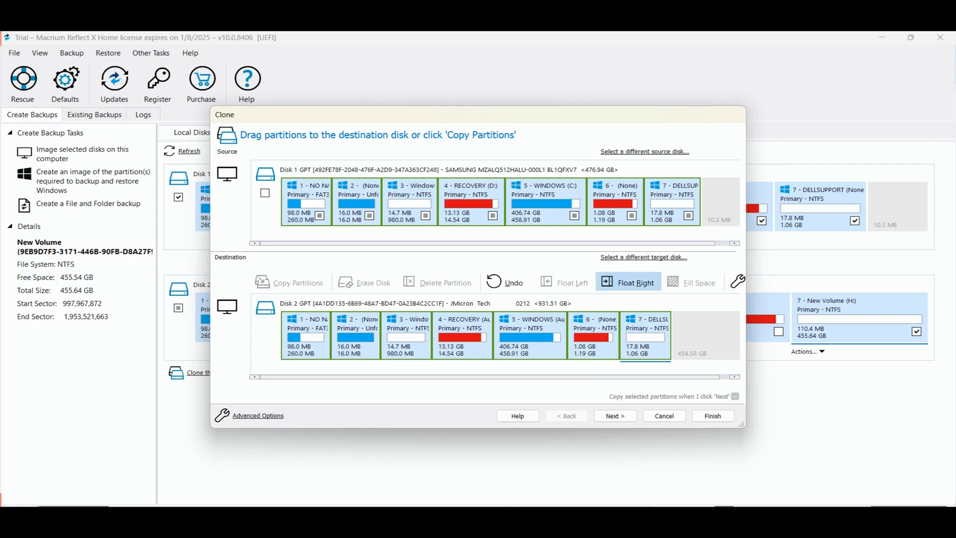
mouse_move(628, 282)
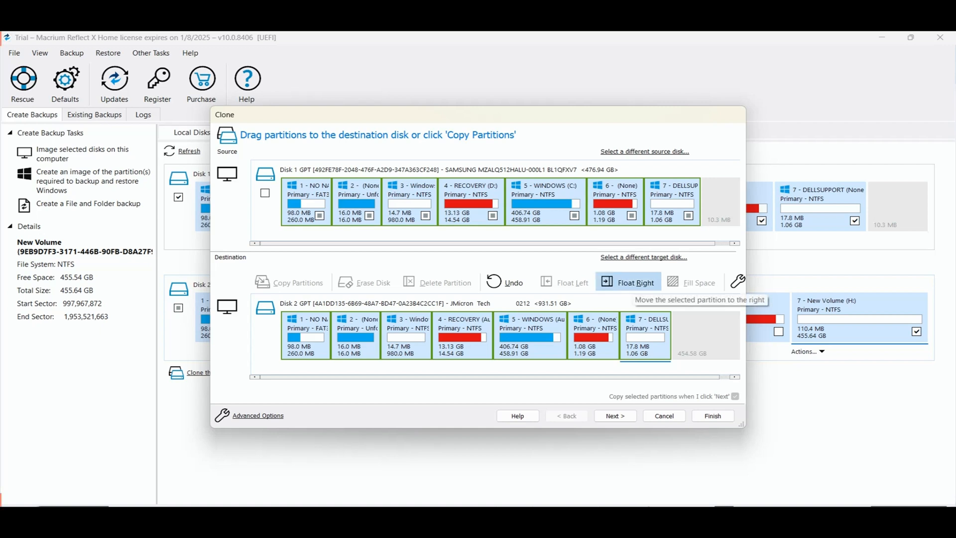
left_click(634, 282)
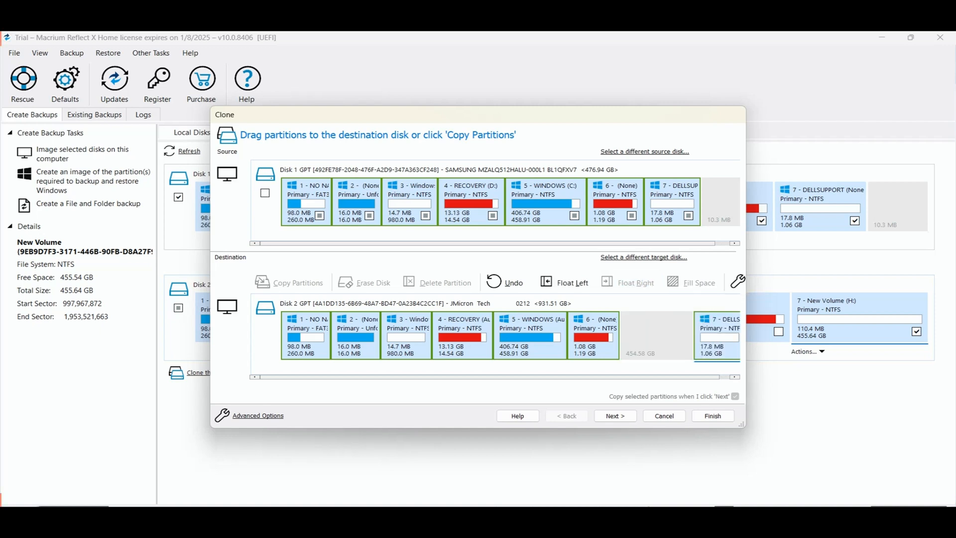
mouse_move(635, 282)
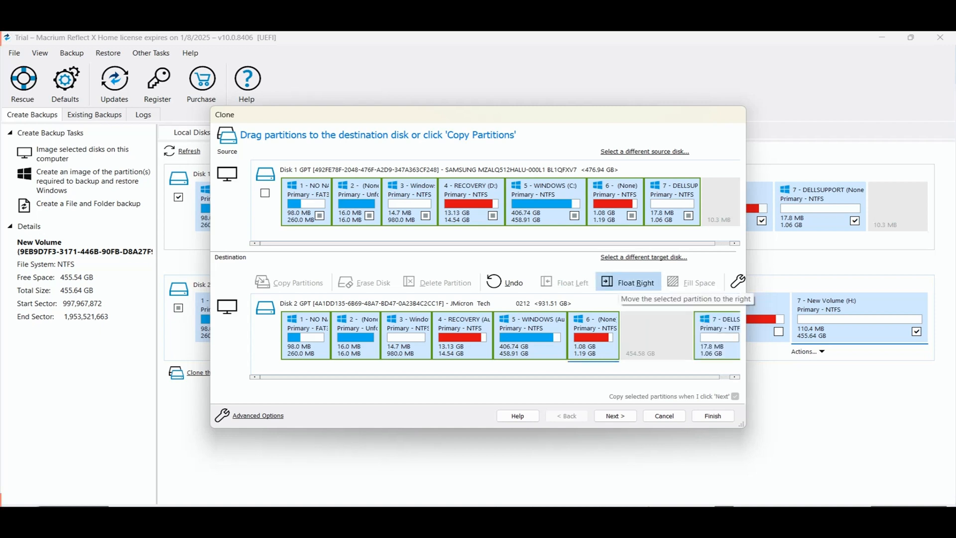
left_click(634, 282)
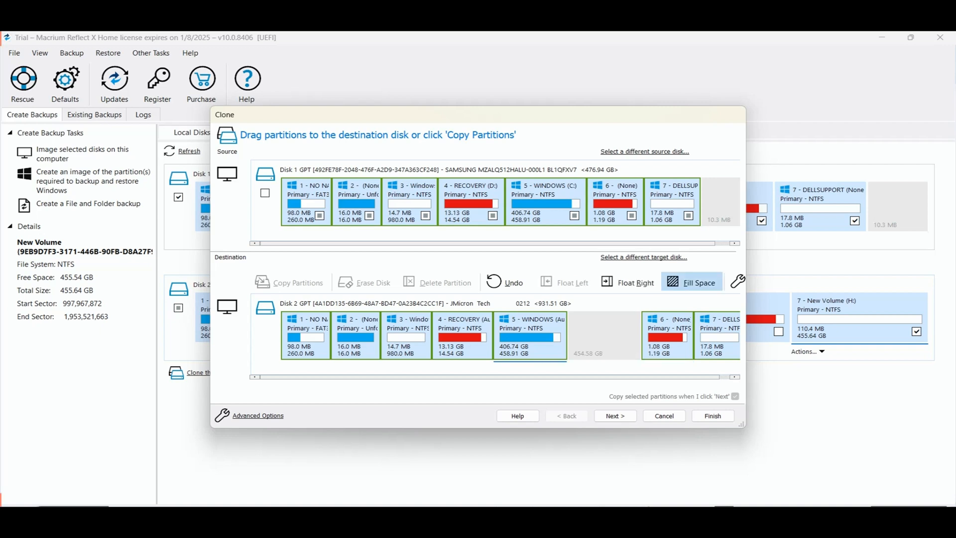
left_click(691, 282)
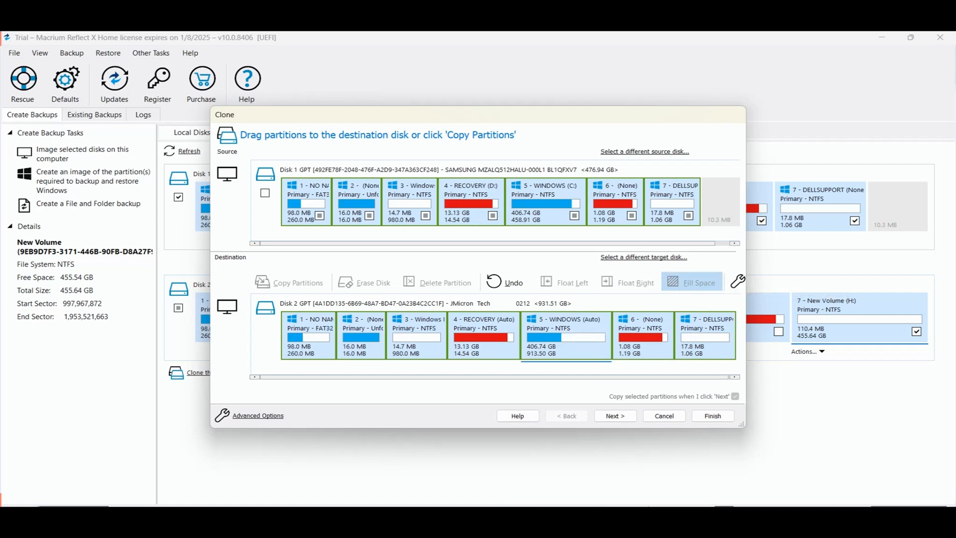
Skip scheduling and finish the clone wizard without saving a Backup Definition File.
left_click(614, 416)
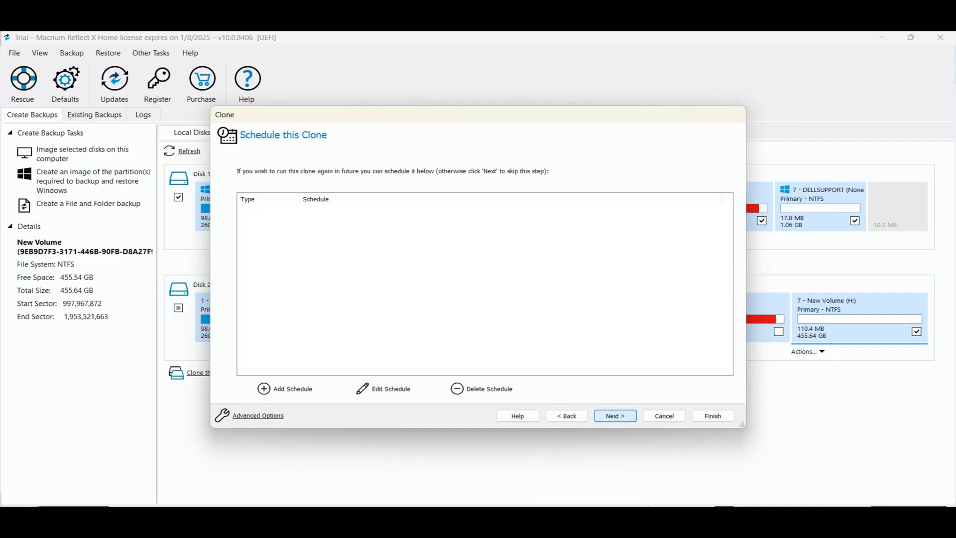
left_click(614, 415)
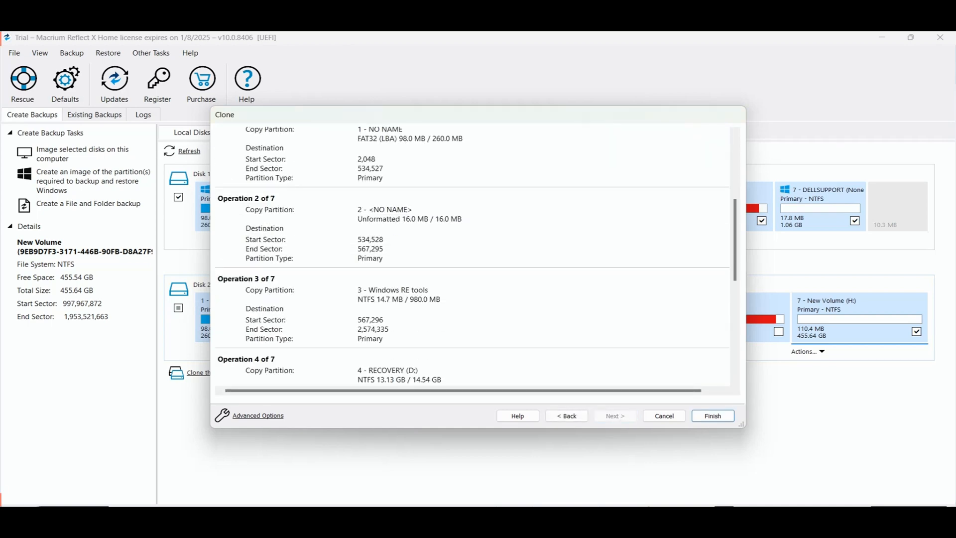
scroll("down", 3)
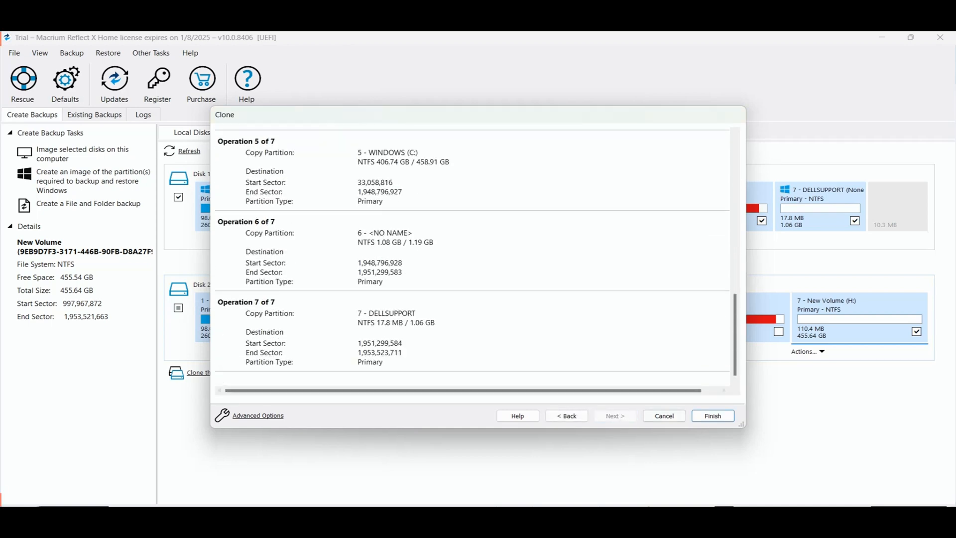
left_click(711, 415)
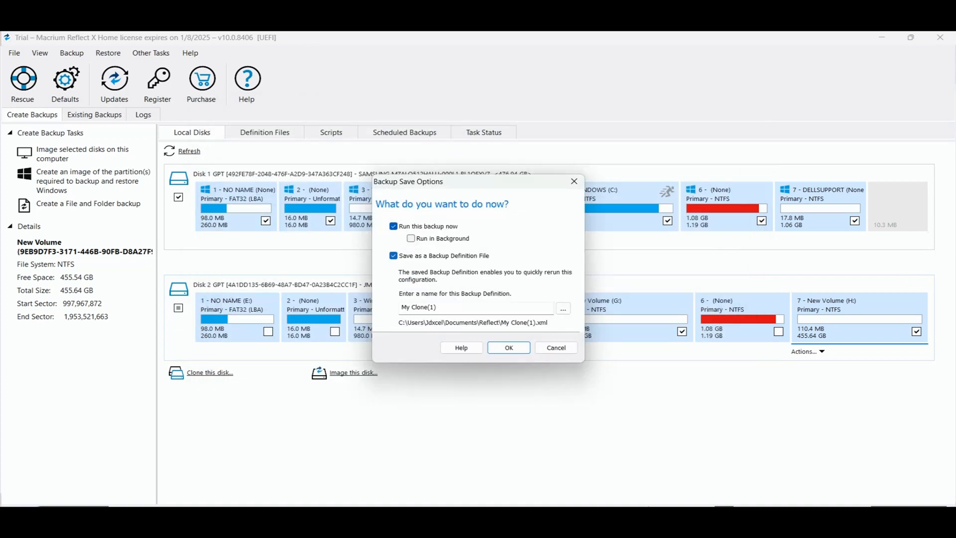
left_click(393, 256)
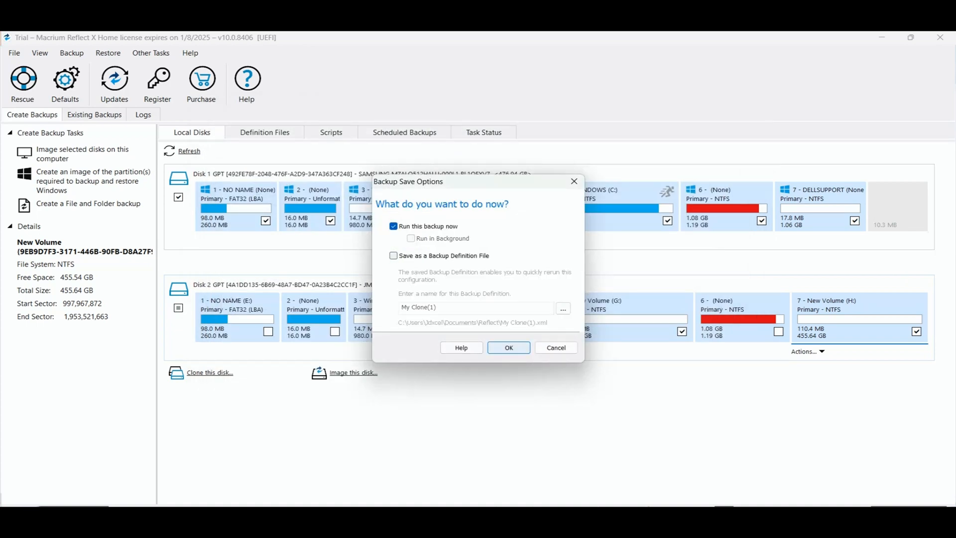
left_click(508, 348)
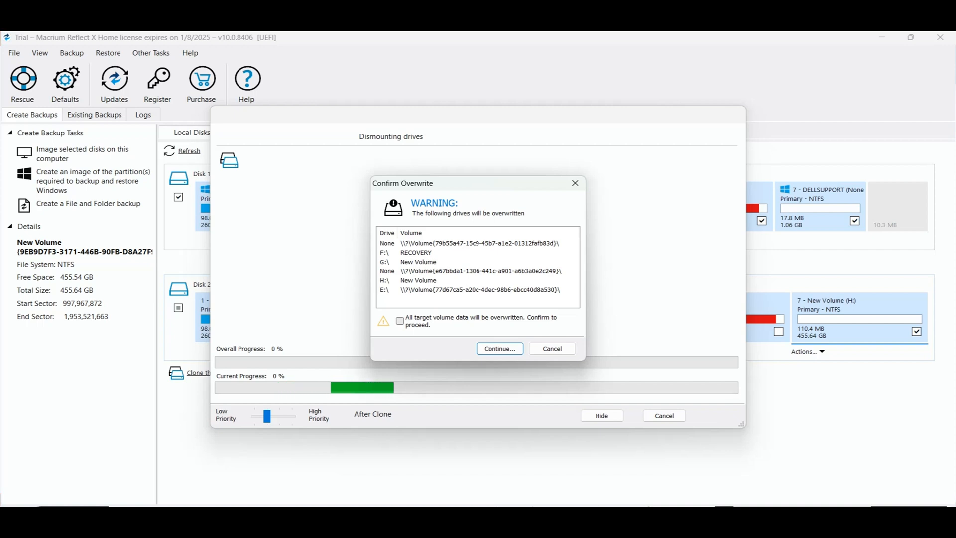
Confirm overwriting the target volumes and acknowledge the clone completed in 00:32:07.
left_click(400, 321)
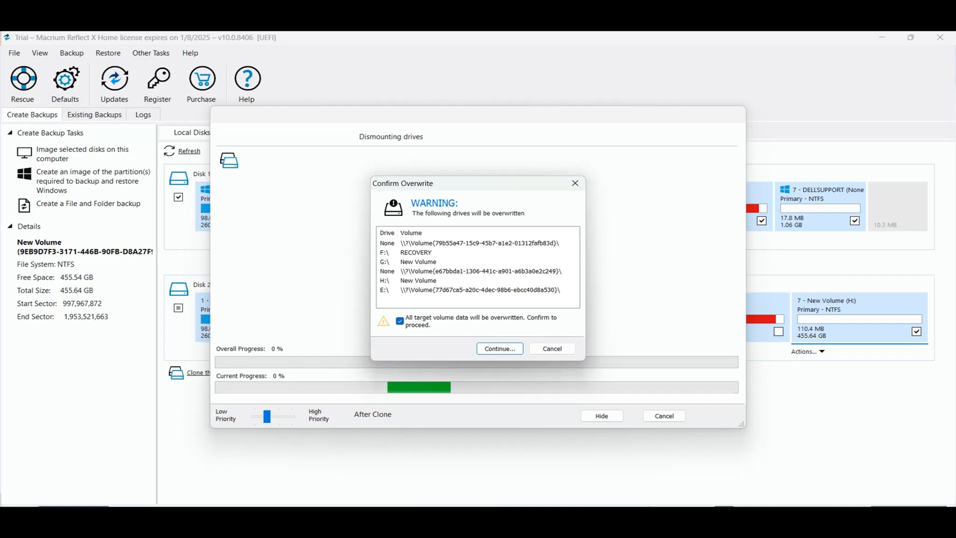
left_click(499, 348)
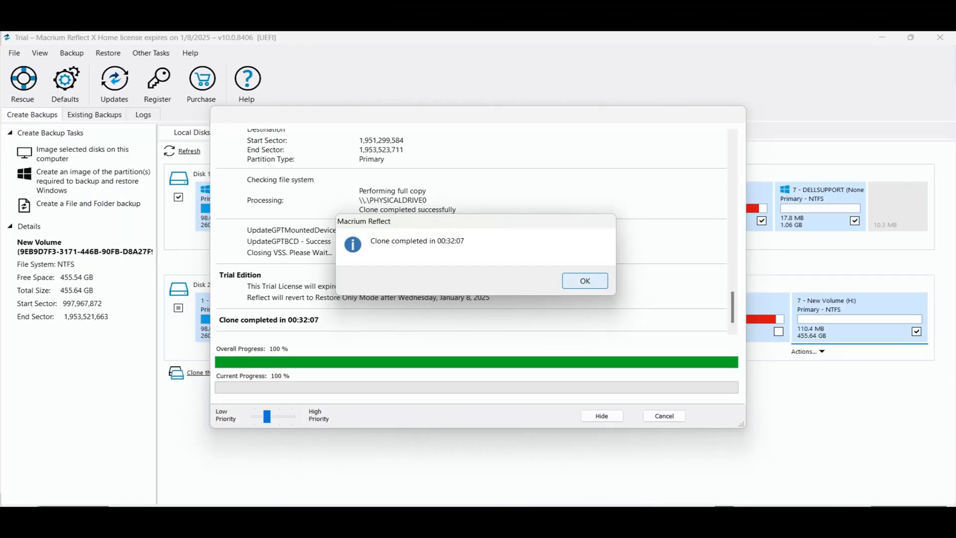
left_click(583, 280)
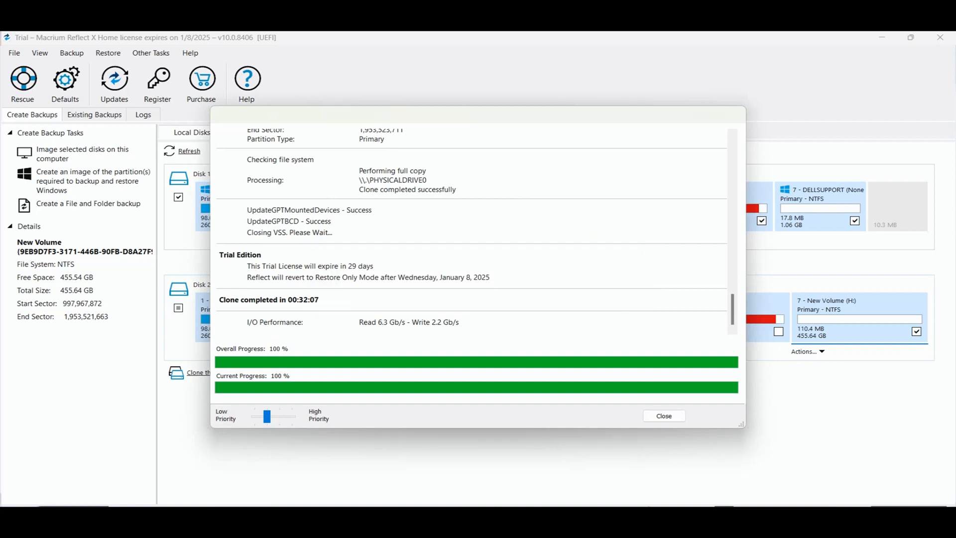
mouse_move(664, 415)
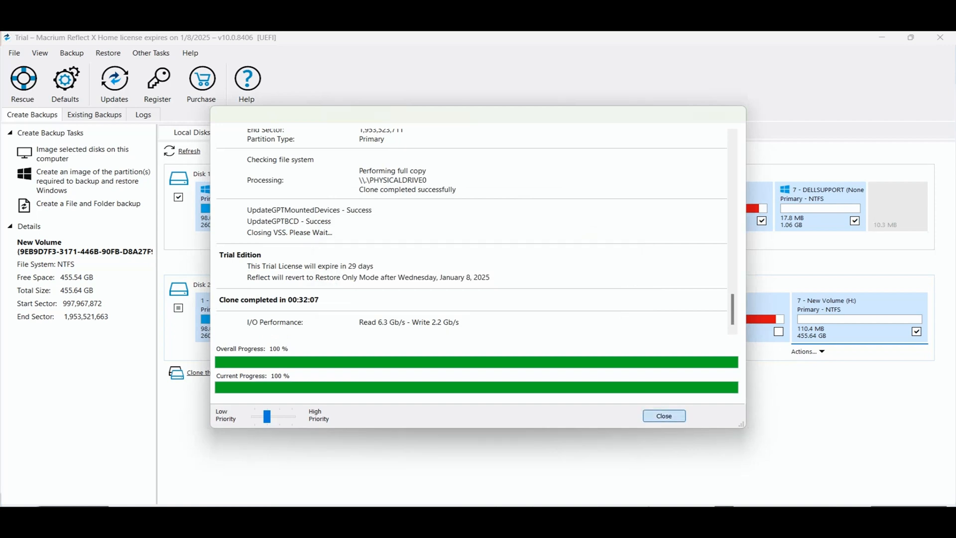